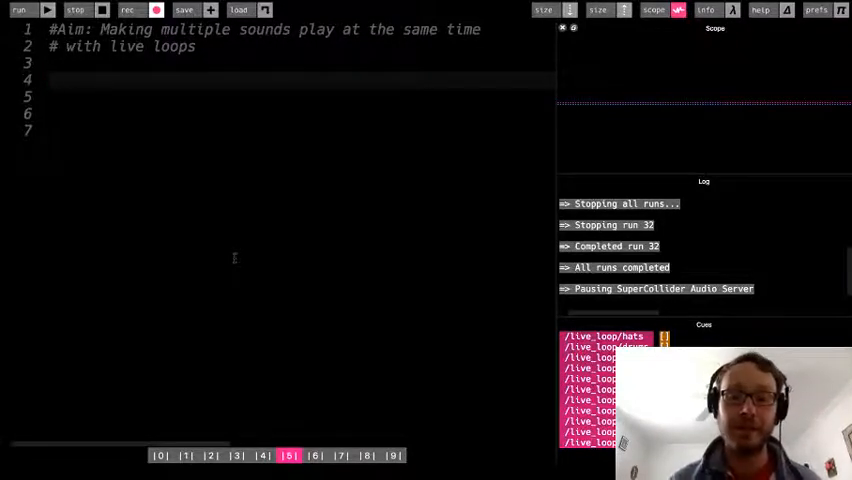
# Write an empty live_loop :kick do … end block under the aim comments
pyautogui.write('live_loop')
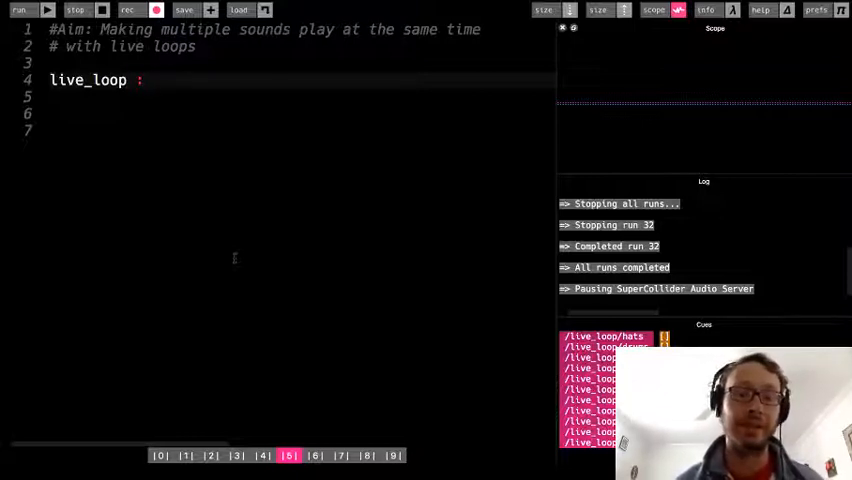
pyautogui.write(':kick')
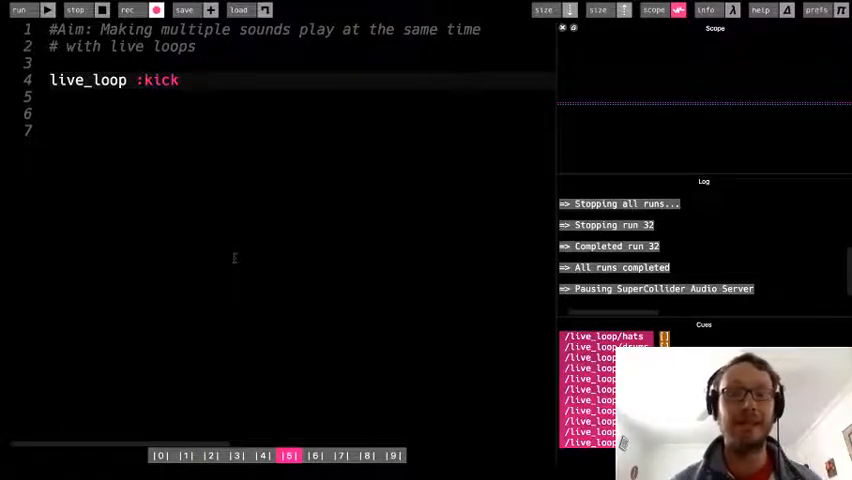
pyautogui.write('do')
pyautogui.write('end')
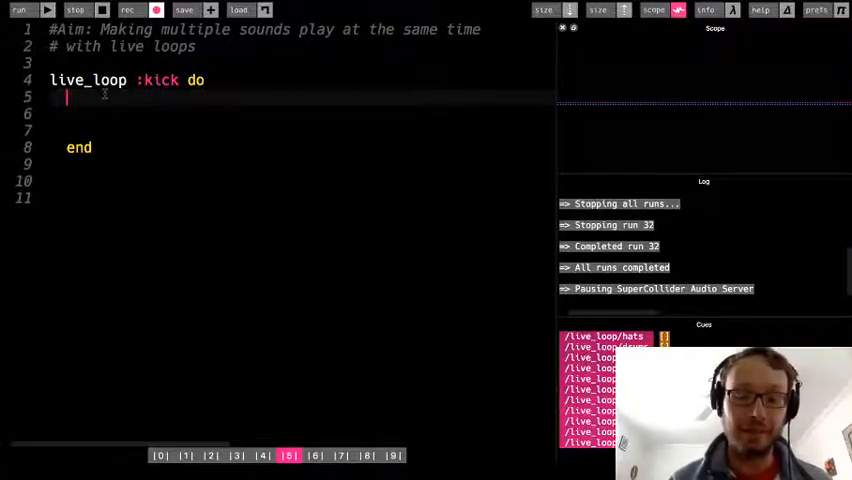
# Have the kick loop play sample :bd_haus then sleep 1, and run it
pyautogui.write('sample :')
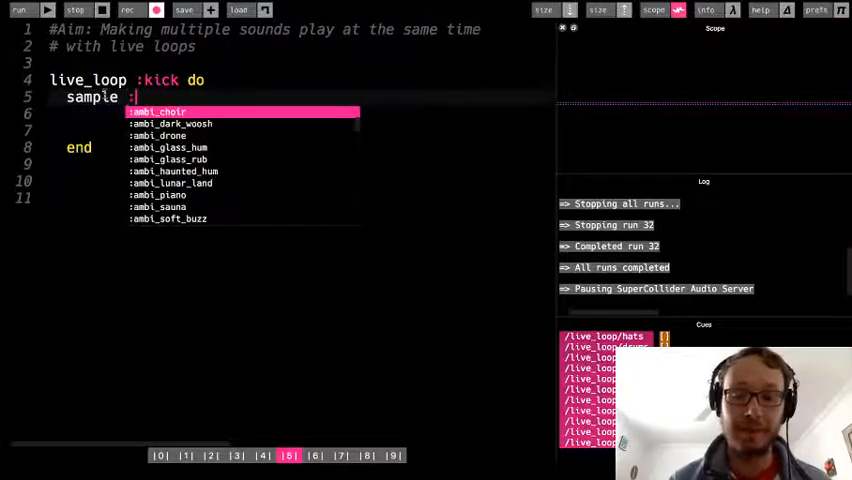
pyautogui.write('bd')
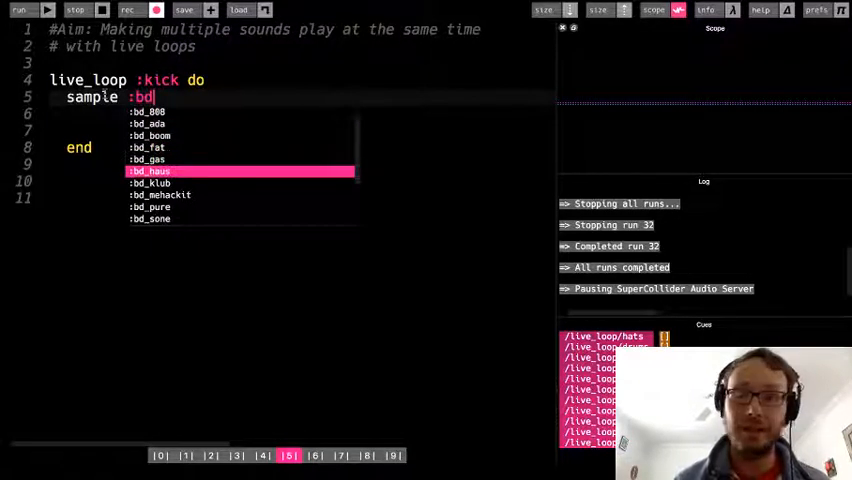
pyautogui.click(148, 172)
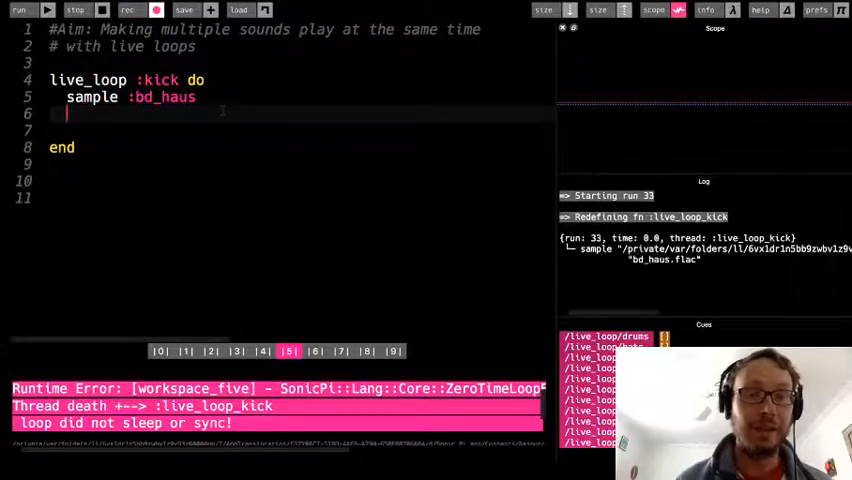
pyautogui.click(76, 10)
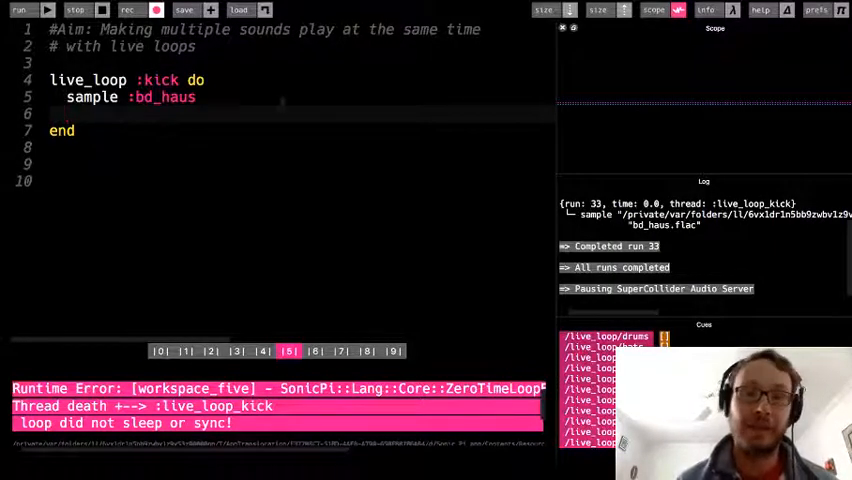
pyautogui.write('s')
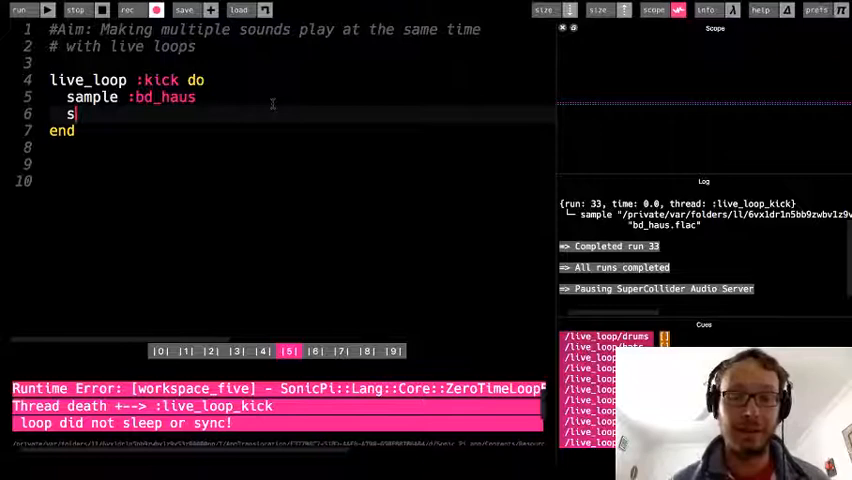
pyautogui.write('leep 1')
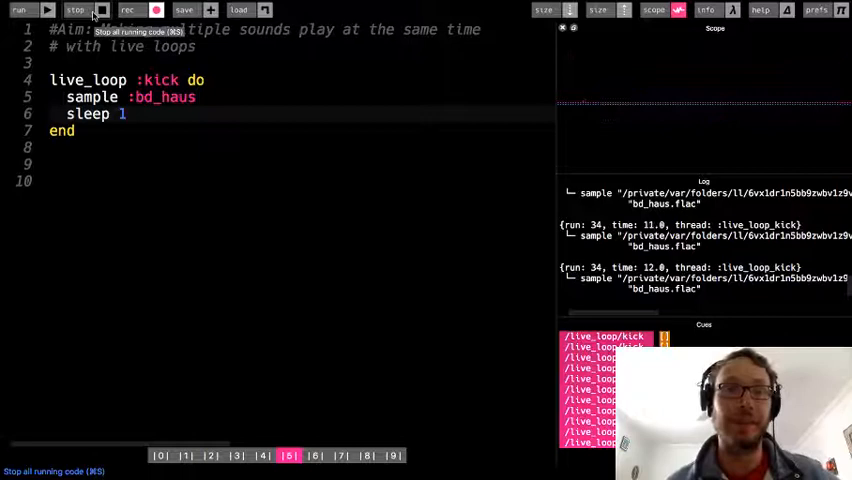
# Add use_bpm 110 above the kick loop, run it to hear the tempo, then stop
pyautogui.click(76, 10)
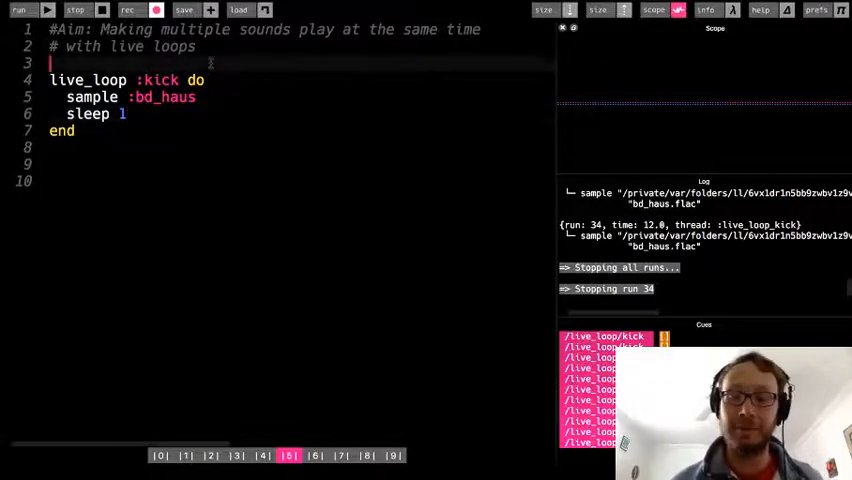
pyautogui.write('US')
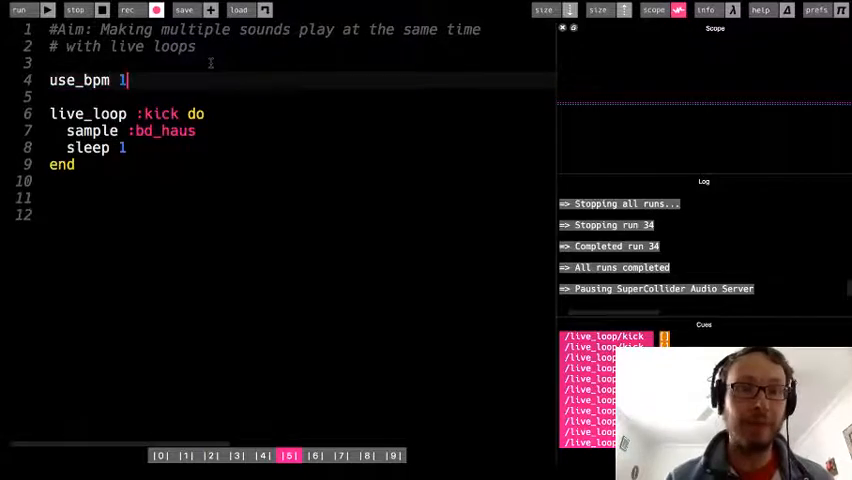
pyautogui.write('10')
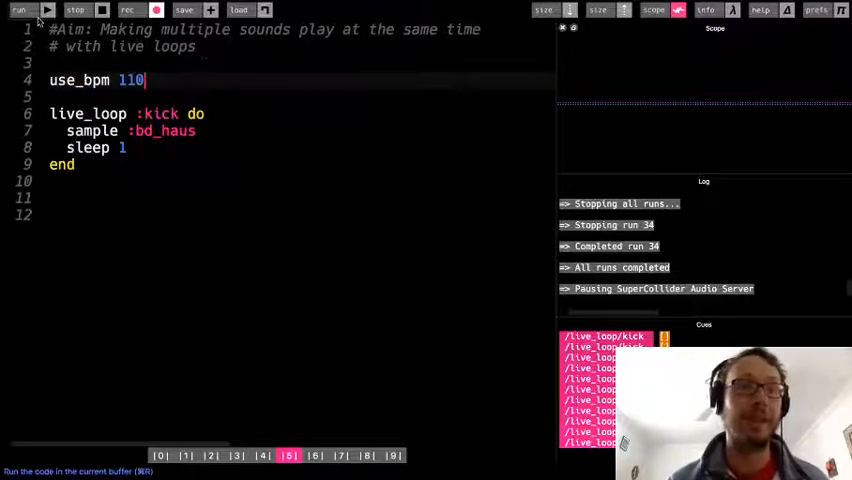
pyautogui.click(18, 12)
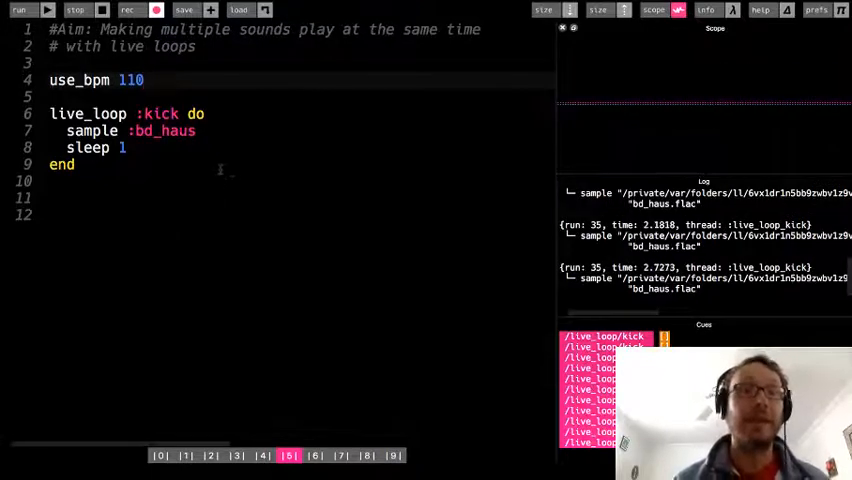
pyautogui.click(76, 10)
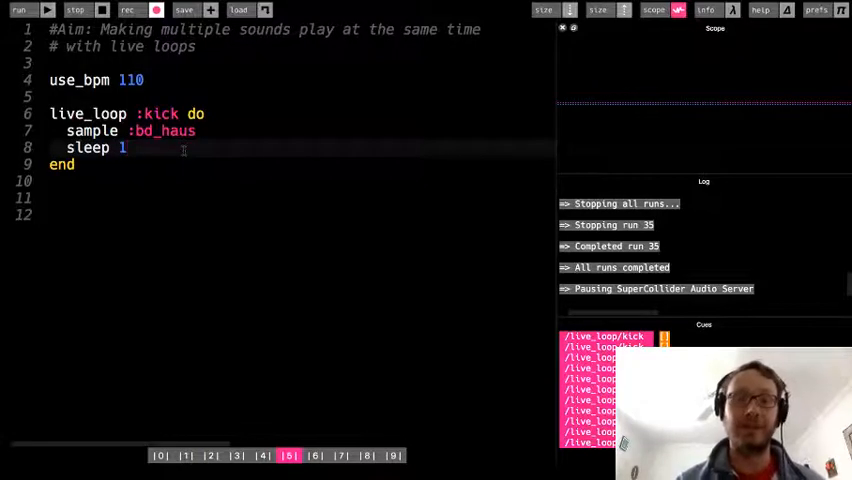
pyautogui.press('Return')
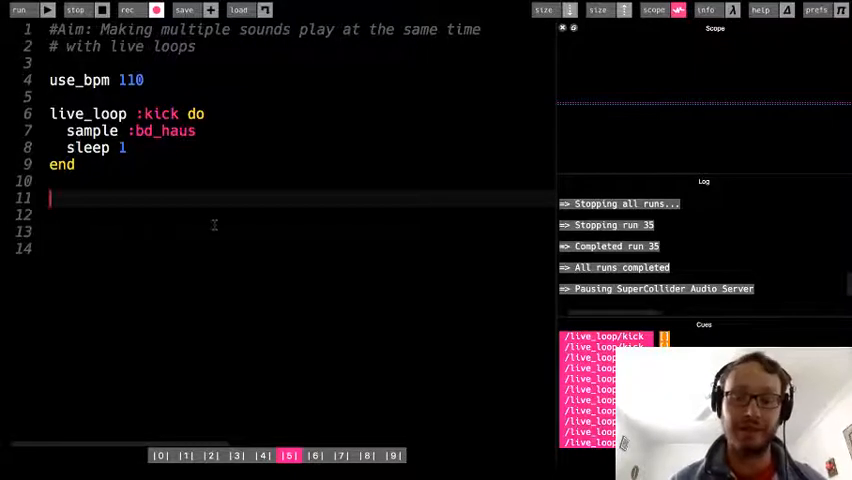
# Add live_loop :hats playing sample :drum_cymbal_closed with sleep 1, run both loops, then stop
pyautogui.write('live_loop')
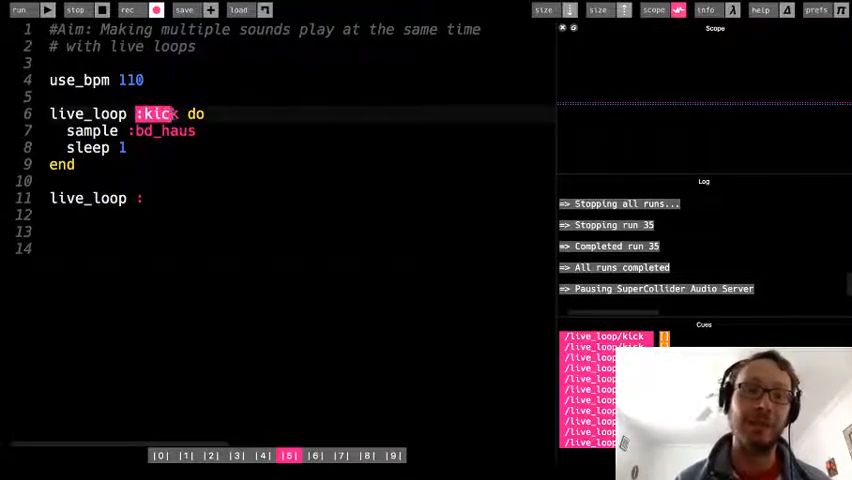
pyautogui.write(':hats do')
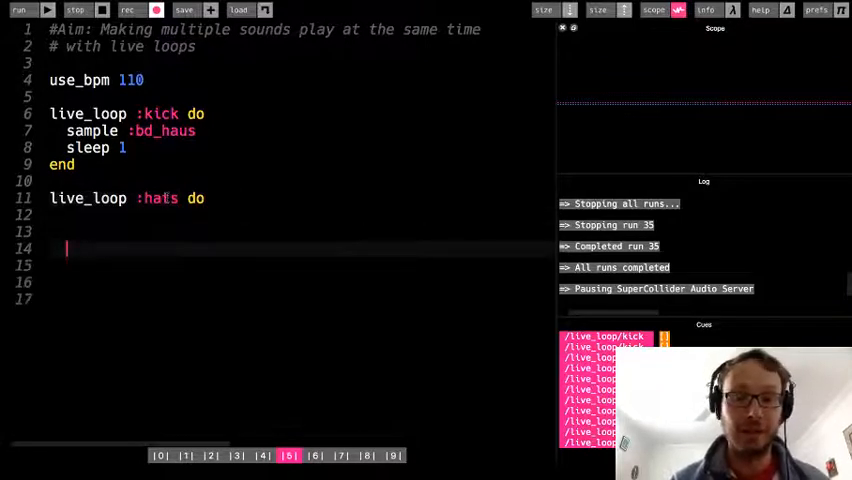
pyautogui.write('end')
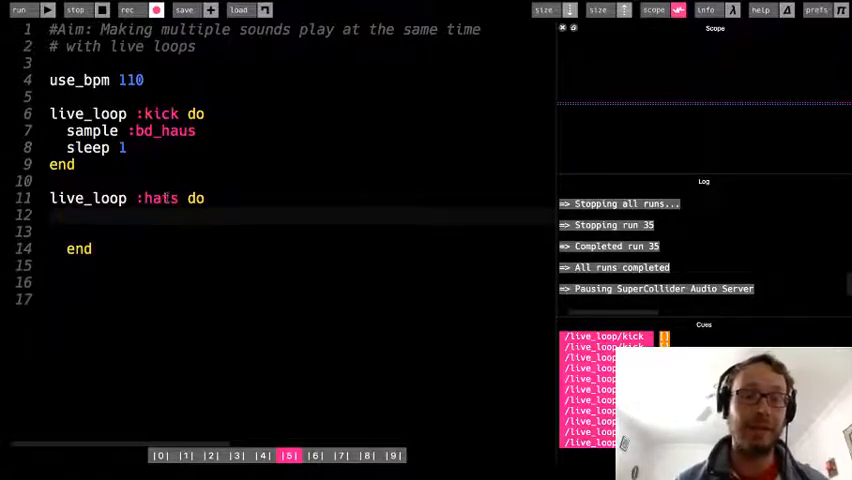
pyautogui.write('sample :')
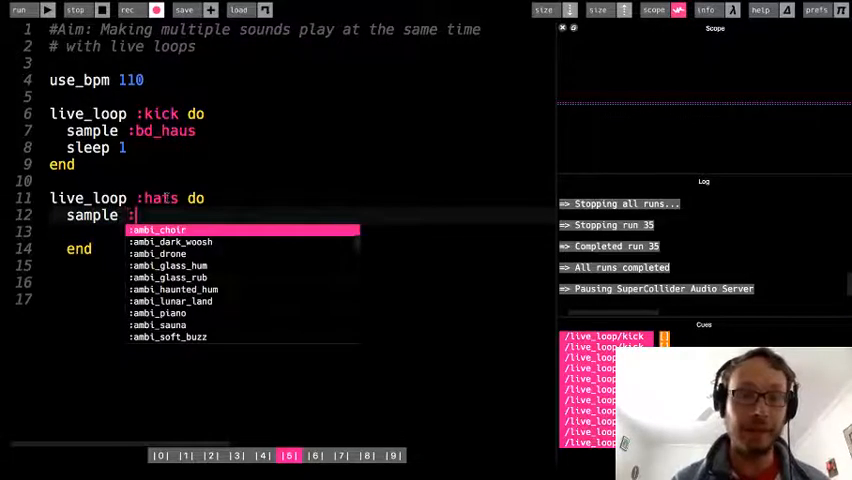
pyautogui.write('drum_cymbal_closed')
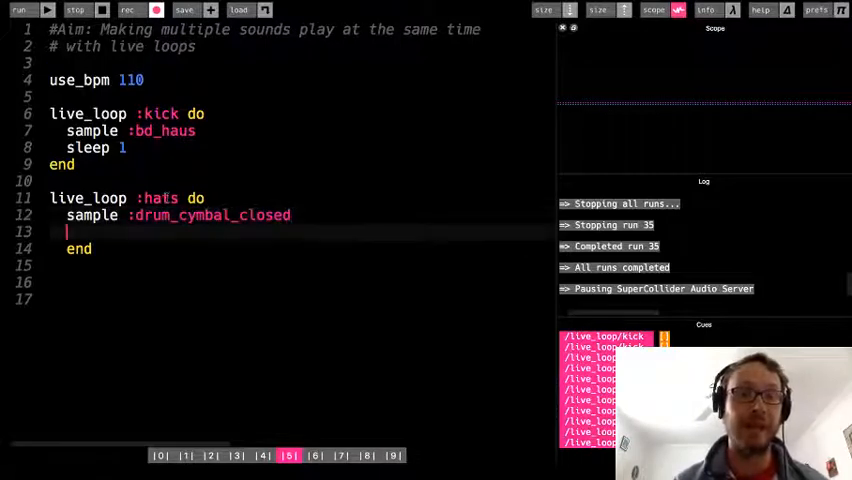
pyautogui.write('sleep')
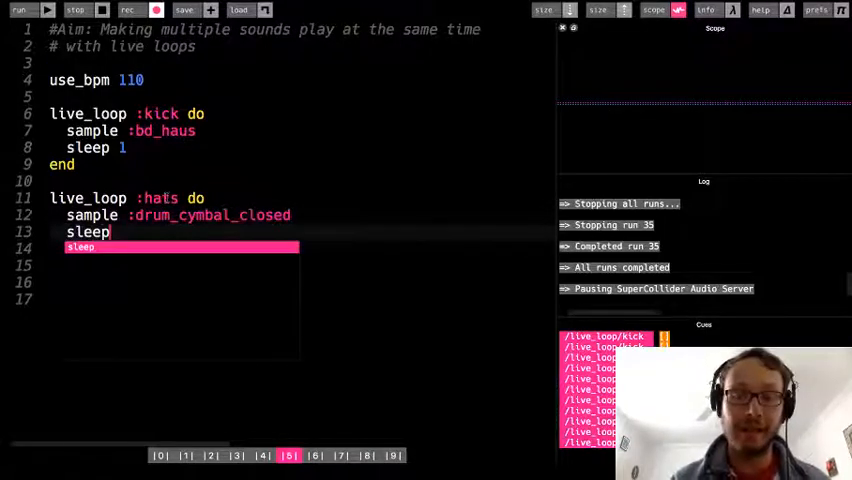
pyautogui.click(20, 10)
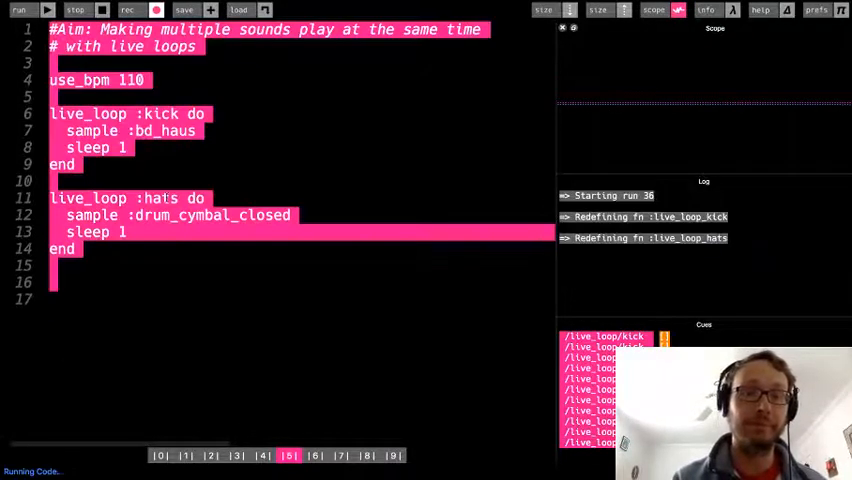
pyautogui.click(20, 10)
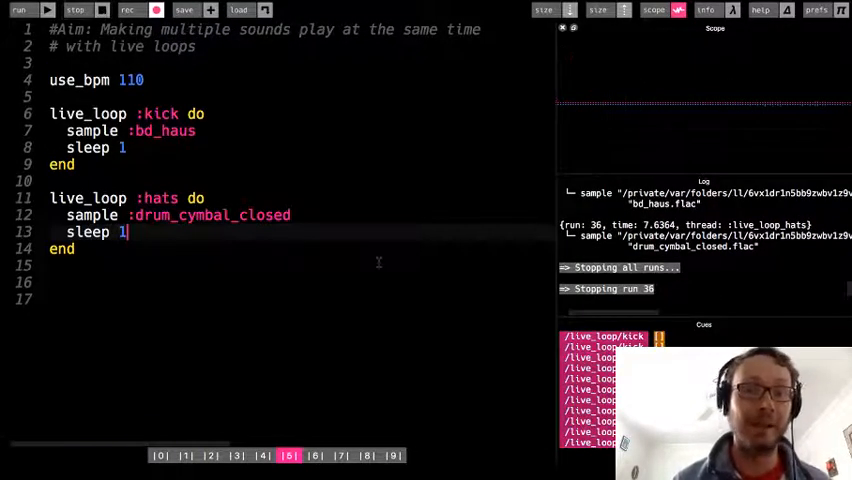
# Give the hats cymbal amp: 0.6, listen and stop, then clear its sleep value
pyautogui.write(', amp: 0.6')
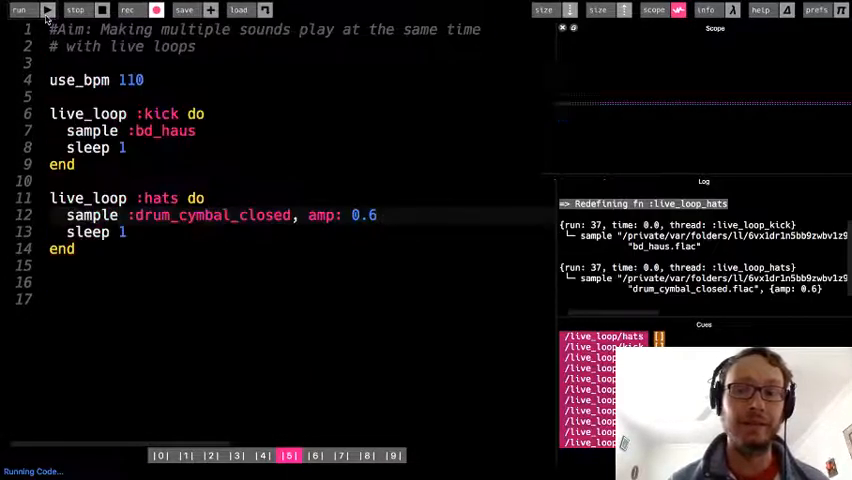
pyautogui.click(76, 10)
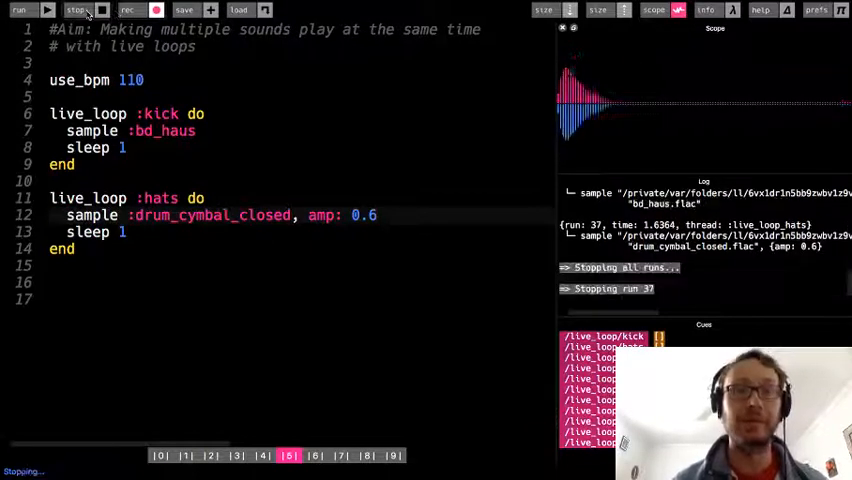
pyautogui.click(76, 10)
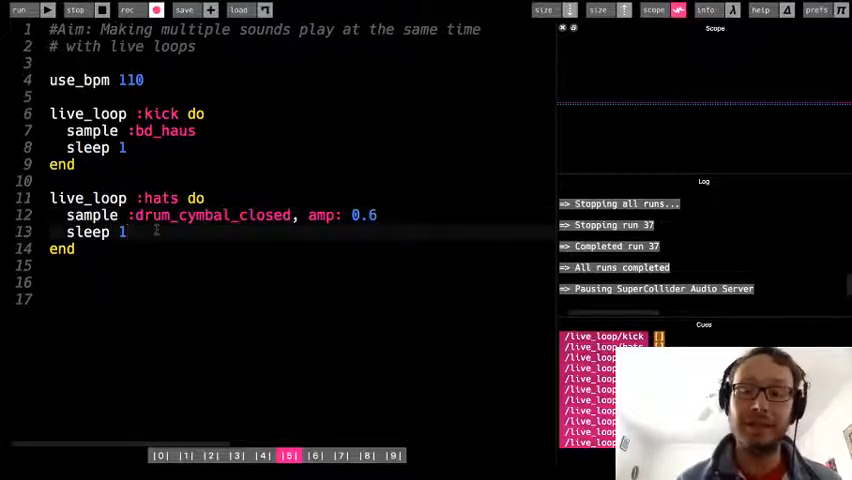
pyautogui.press('BackSpace')
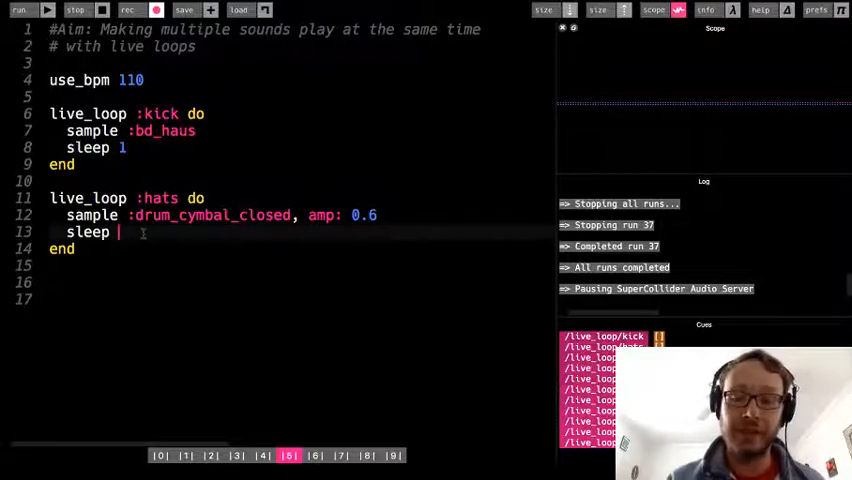
# Set the hats loop to sleep 0.5, play and stop the loops, then begin a new line
pyautogui.write('0.5')
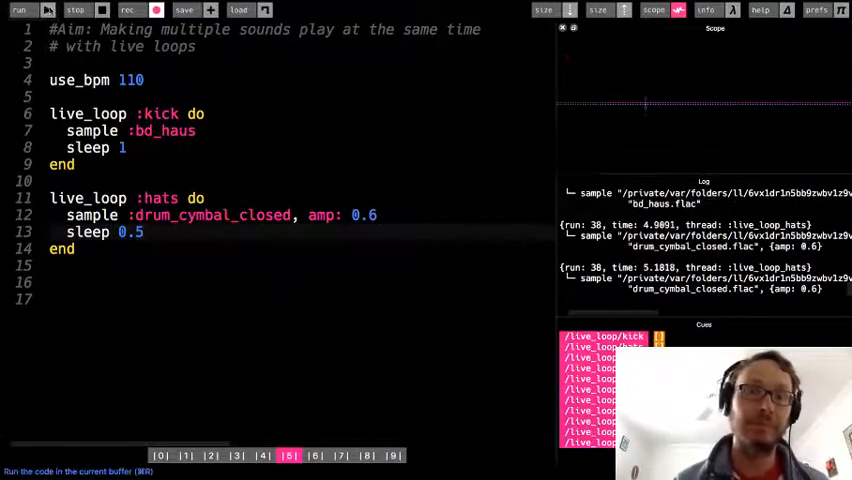
pyautogui.click(76, 12)
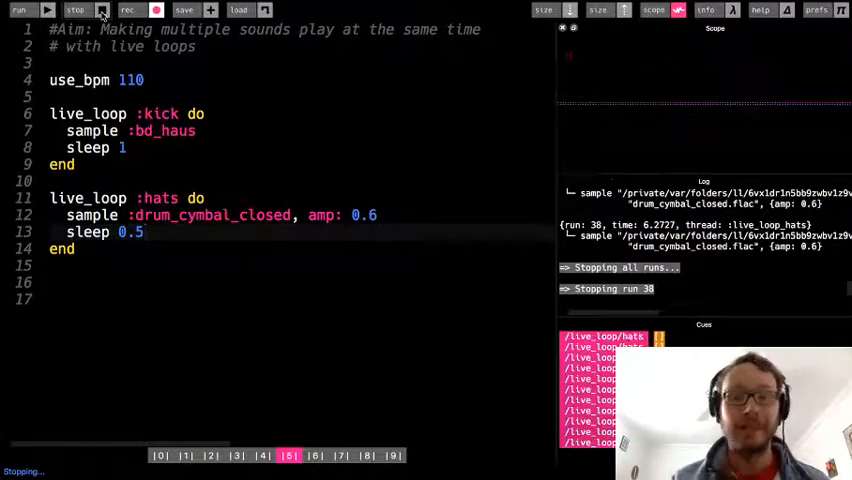
pyautogui.click(76, 10)
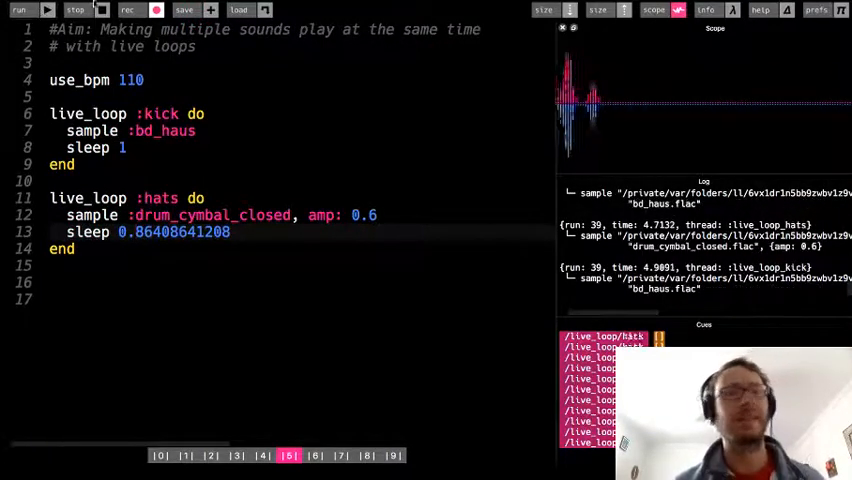
pyautogui.click(76, 10)
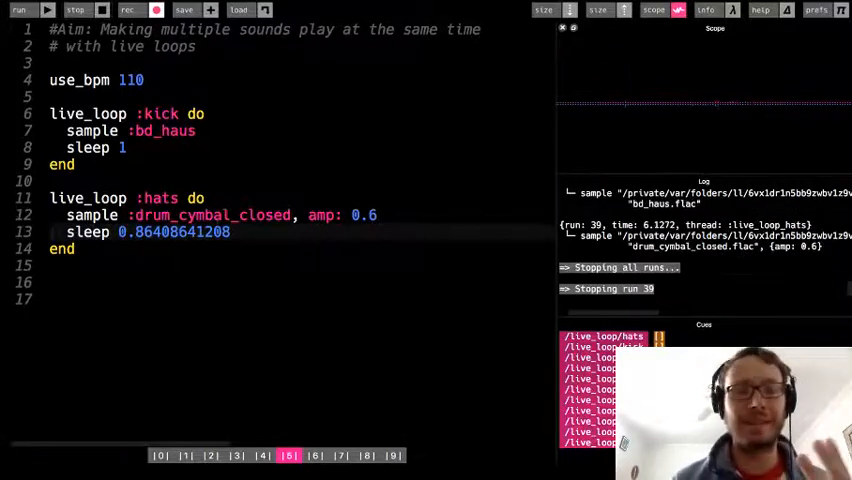
pyautogui.click(76, 10)
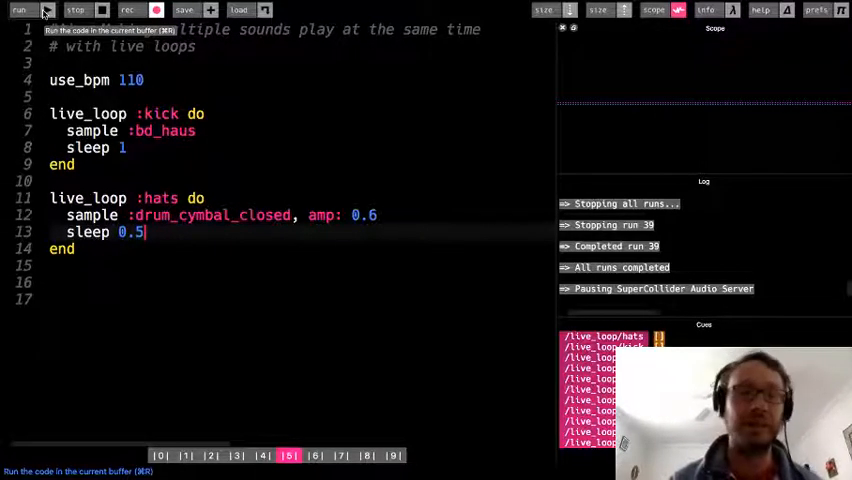
pyautogui.click(20, 12)
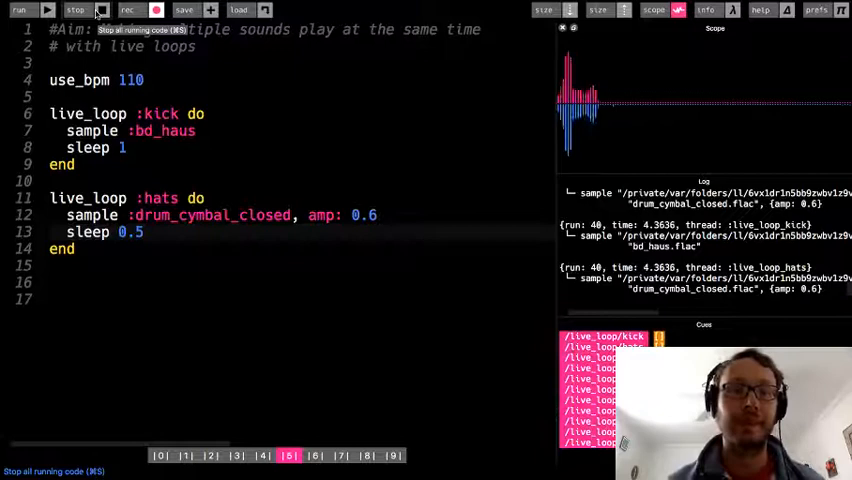
pyautogui.click(76, 10)
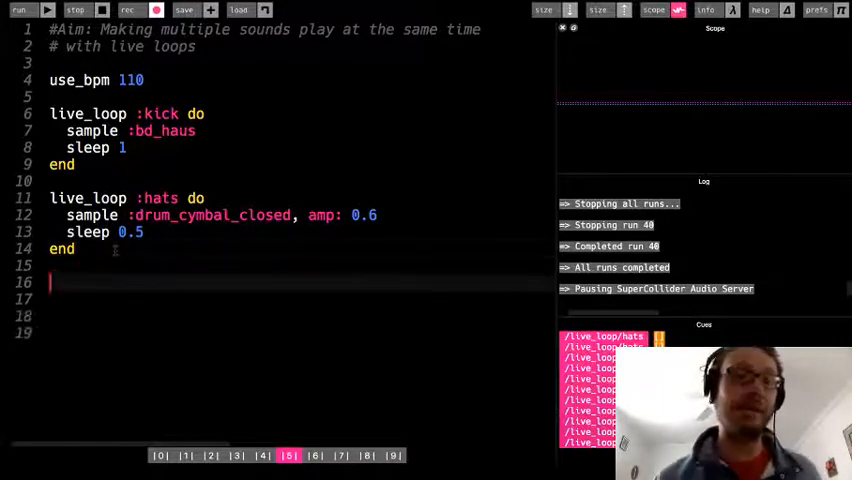
pyautogui.write('l')
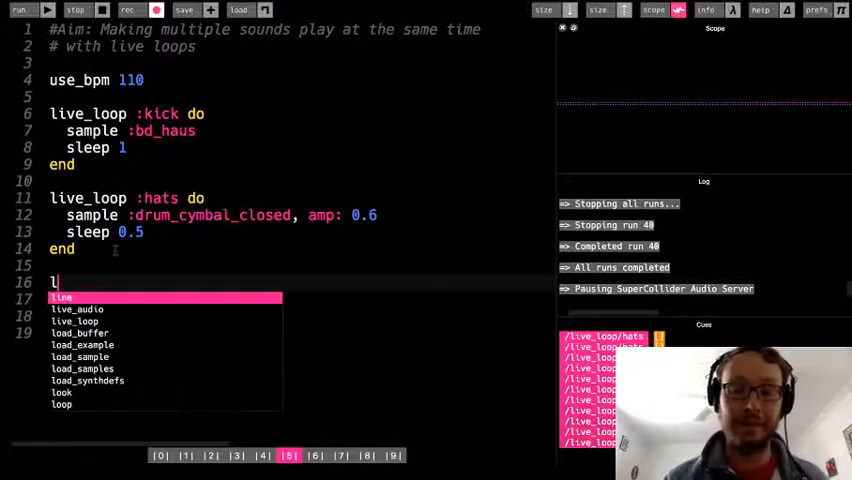
# Add live_loop :bass with play 50 and sleep 2, then run all three loops
pyautogui.write('ive_')
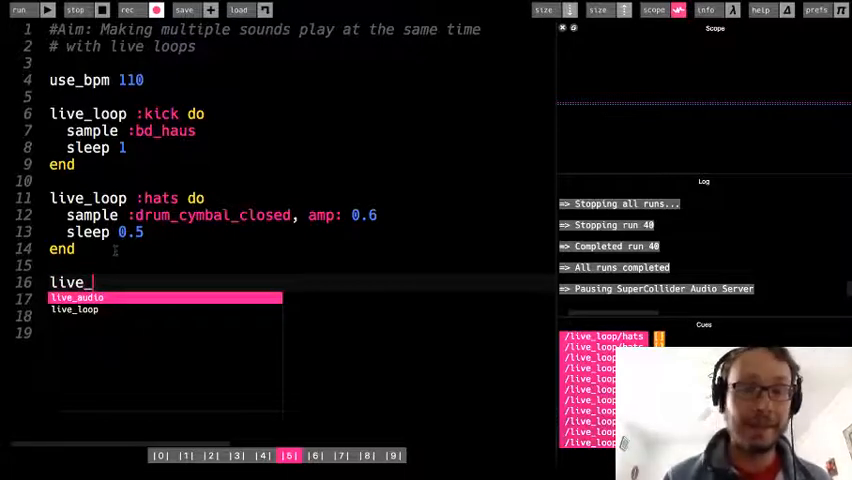
pyautogui.write('loop :bass do')
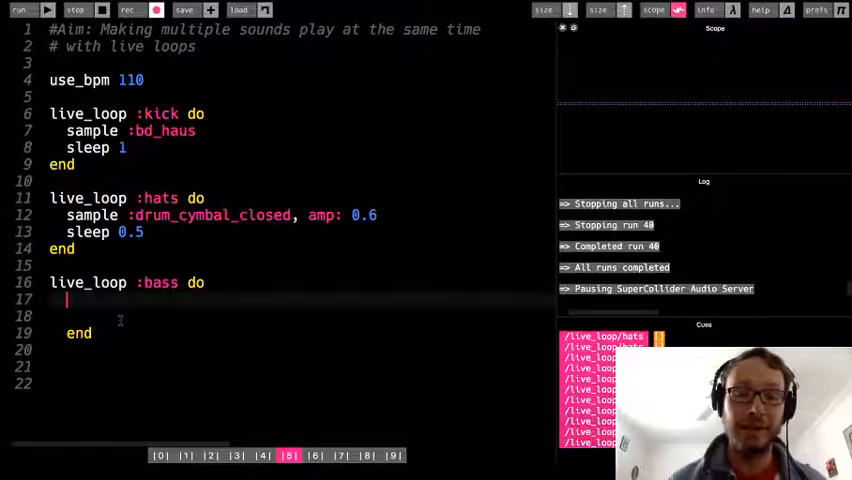
pyautogui.write('play 50')
pyautogui.click(298, 316)
pyautogui.write('s')
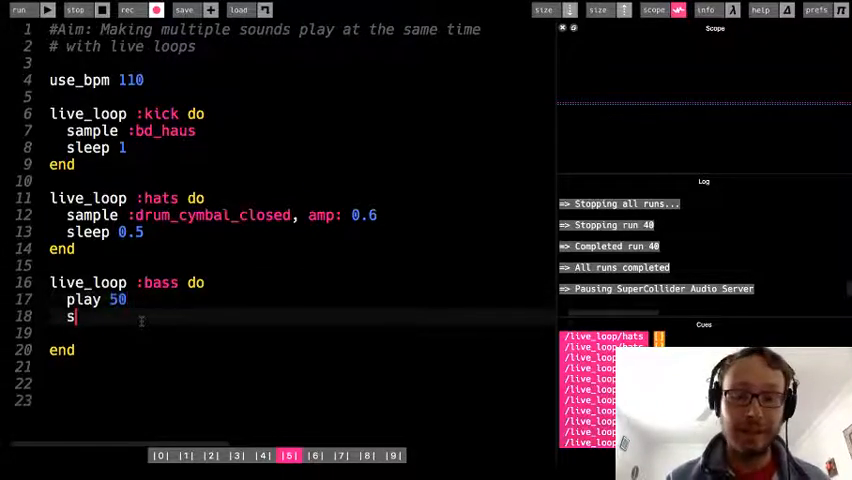
pyautogui.write('leep')
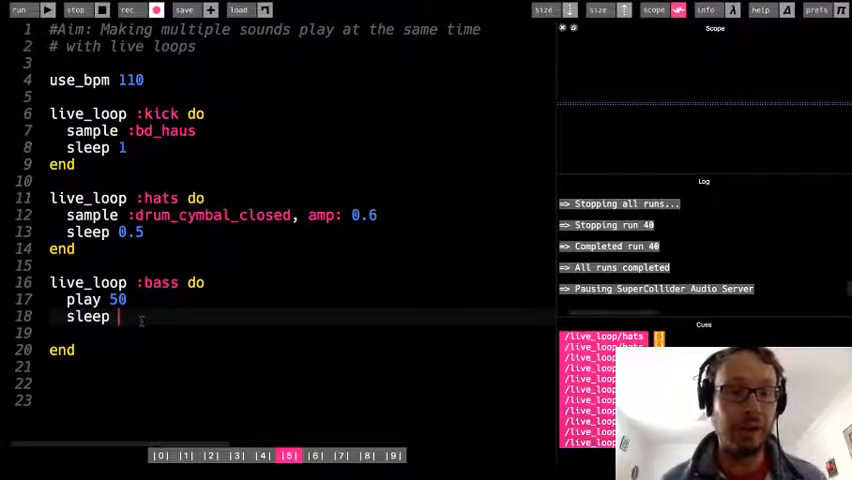
pyautogui.write('2')
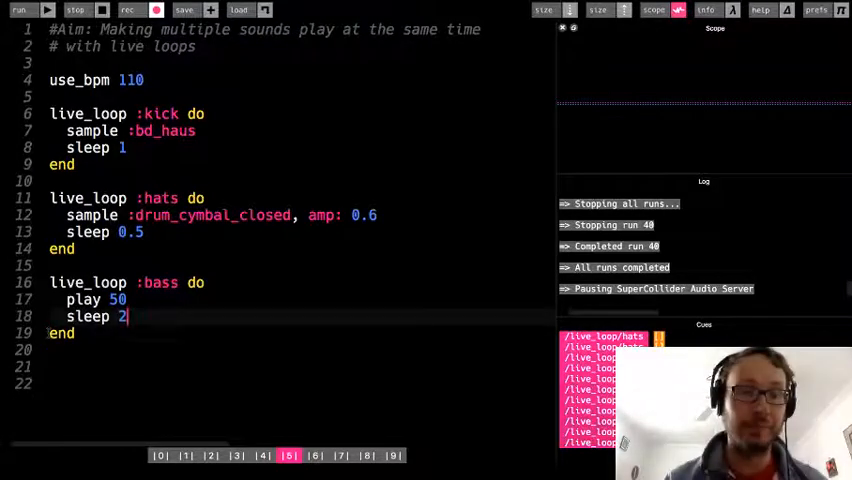
pyautogui.click(20, 10)
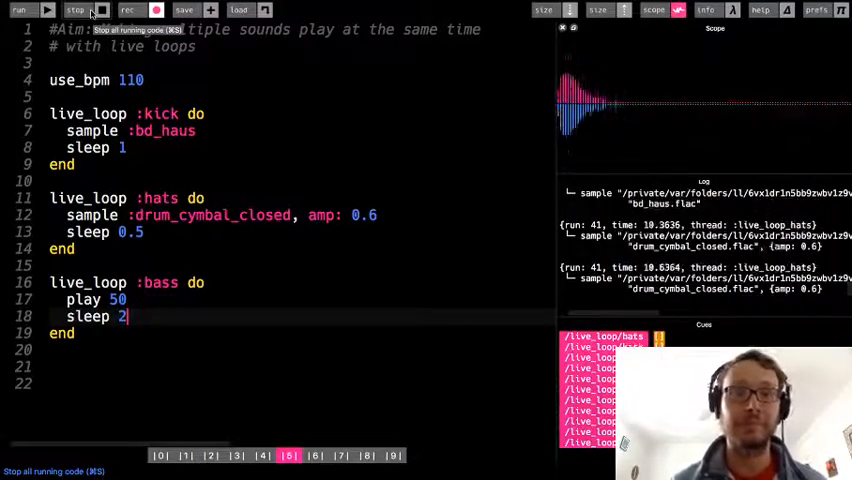
# Stop and rerun while the bass loop alternates notes 50 and 57, then stop and start a new line
pyautogui.click(76, 10)
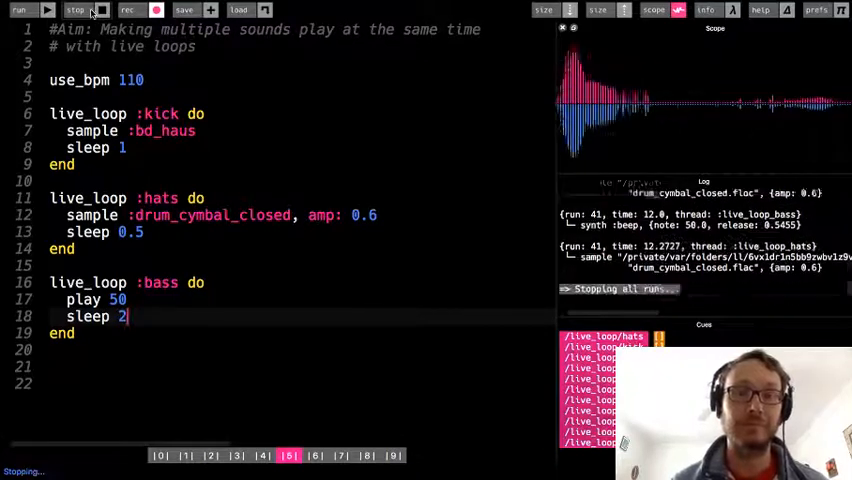
pyautogui.click(76, 10)
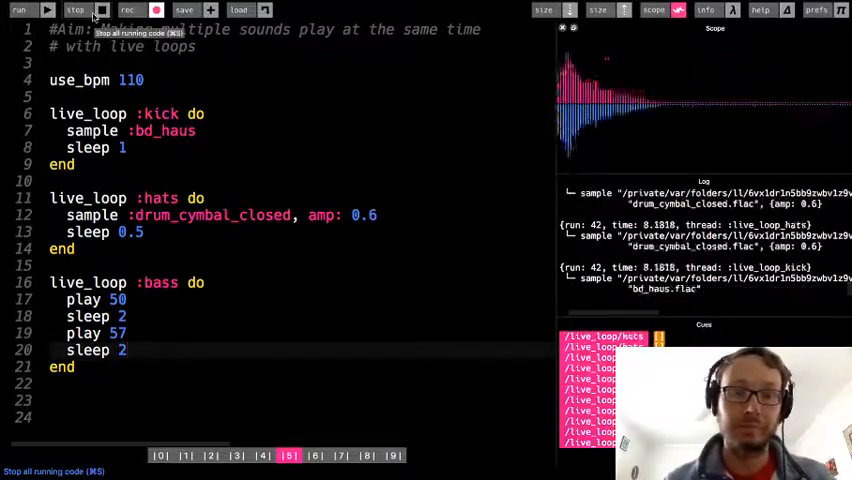
pyautogui.click(76, 10)
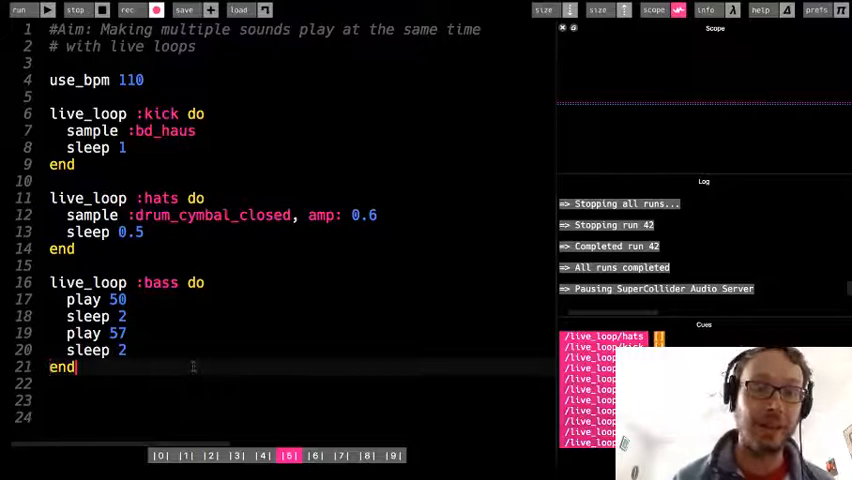
pyautogui.write('(ring')
pyautogui.press('Return')
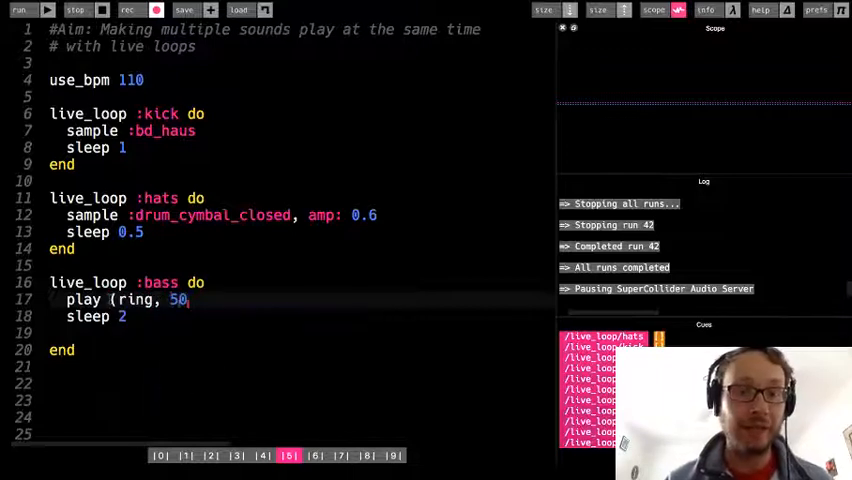
# Make the bass line play (ring, 50, 57, 53, 60).tick, amp: 2, then stop playback
pyautogui.write(', 57')
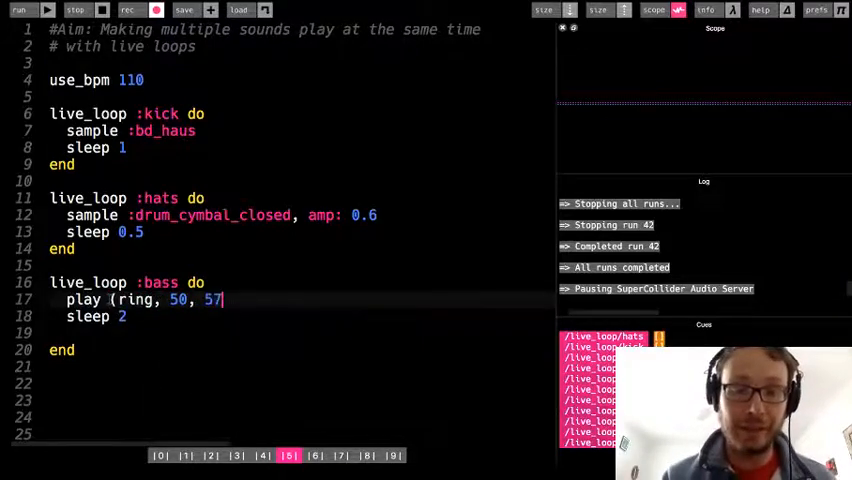
pyautogui.write(', 53, 6')
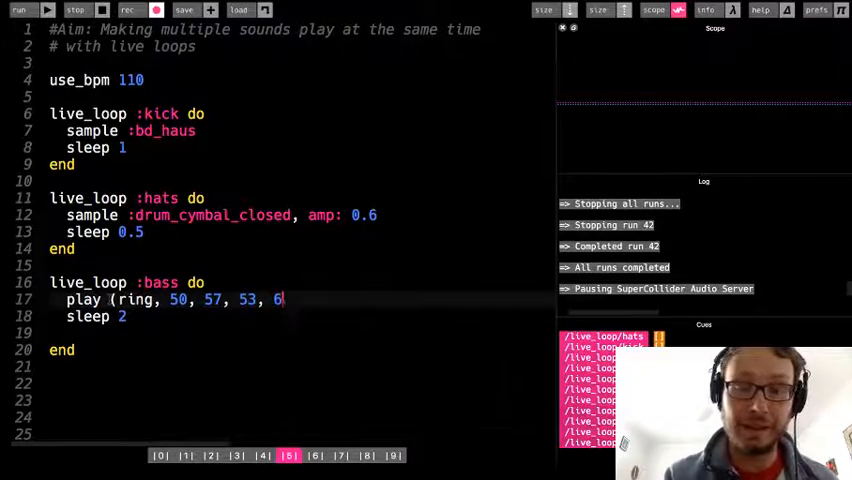
pyautogui.write('0).tick')
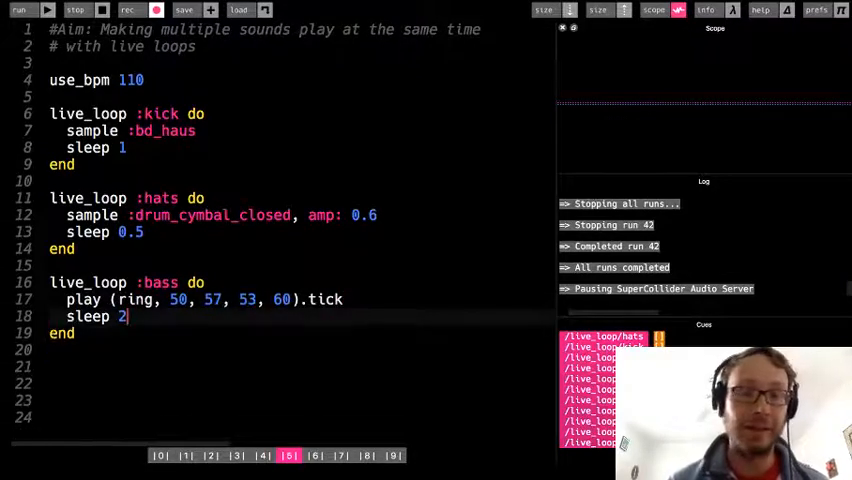
pyautogui.write(', a')
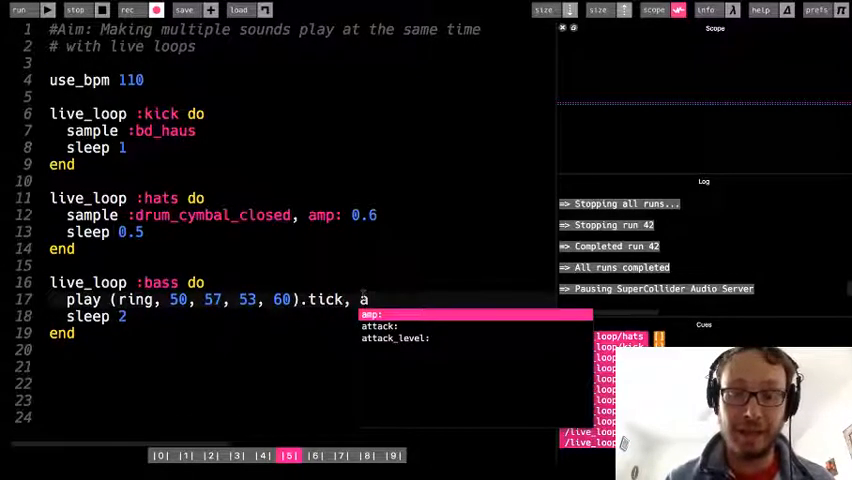
pyautogui.write('mp: 2')
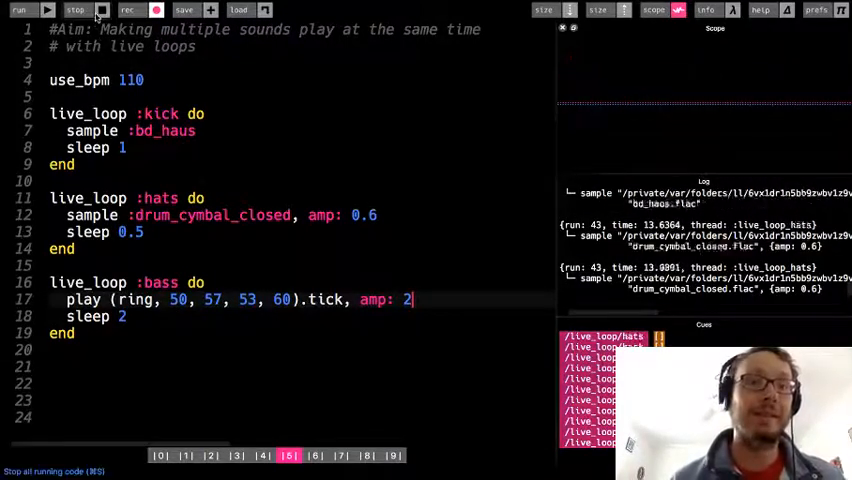
pyautogui.click(76, 10)
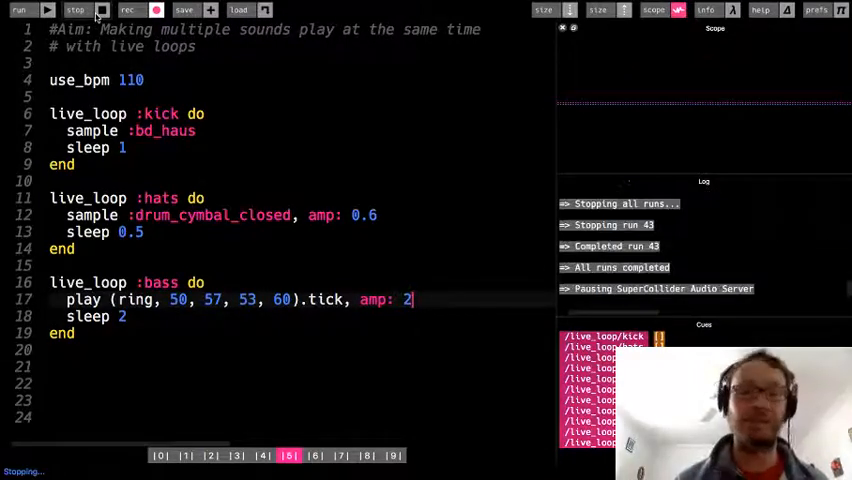
# Begin rewriting the kick line as sample (ring, :bd_haus, consulting the Help Samples reference, then close Help
pyautogui.click(76, 10)
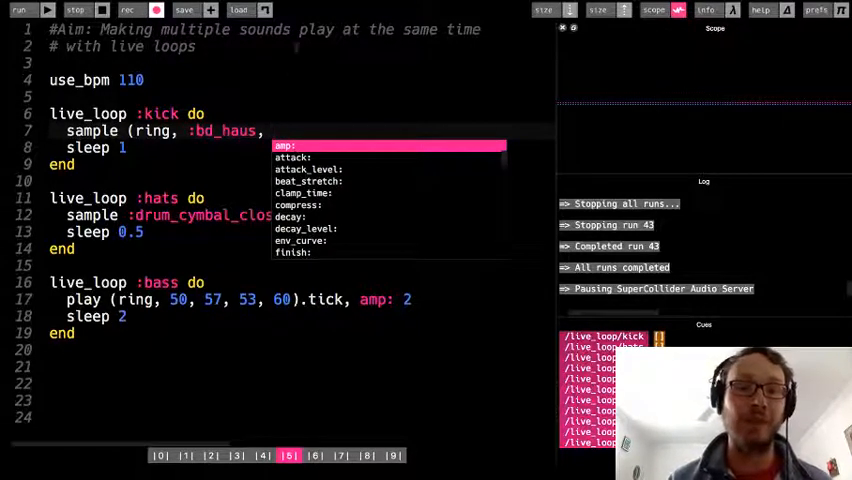
pyautogui.click(760, 10)
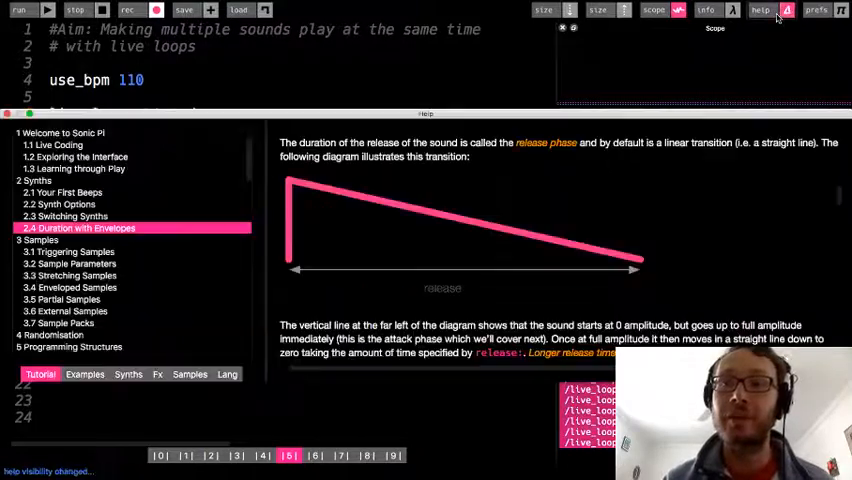
pyautogui.click(188, 374)
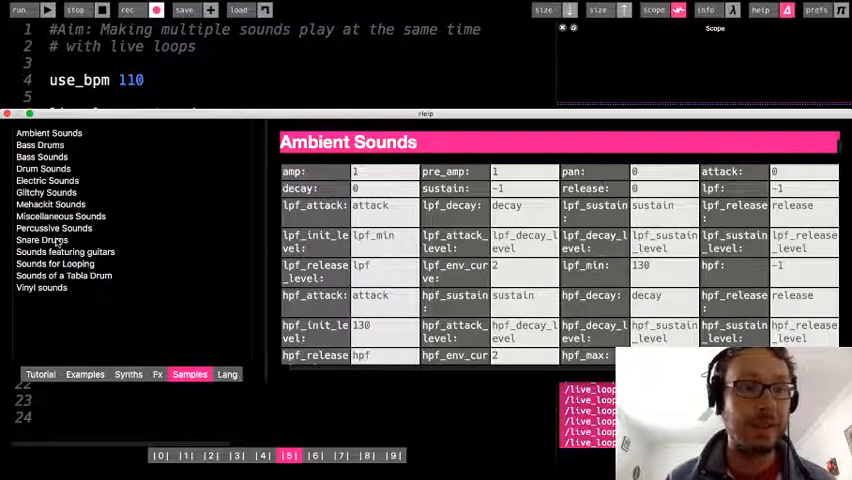
pyautogui.click(42, 240)
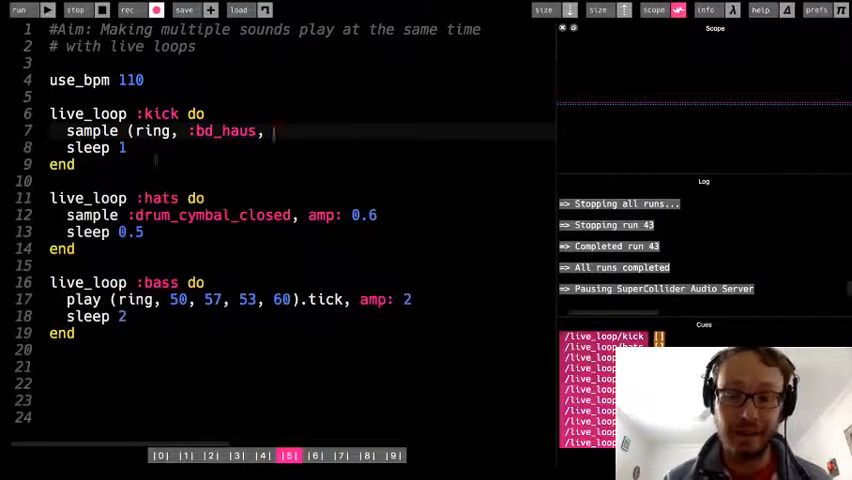
# Complete the kick line as sample (ring :bd_haus, :sn_zome).tick, play it, then stop the loops
pyautogui.write(':sn_z')
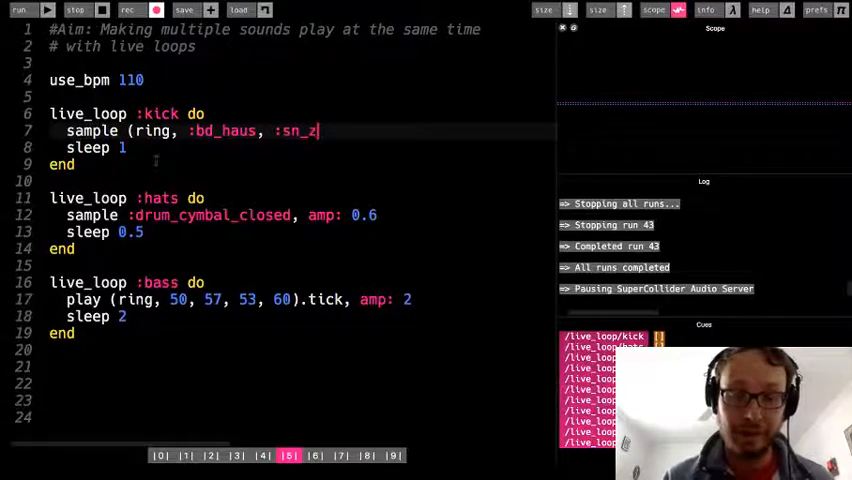
pyautogui.write('ome).tick')
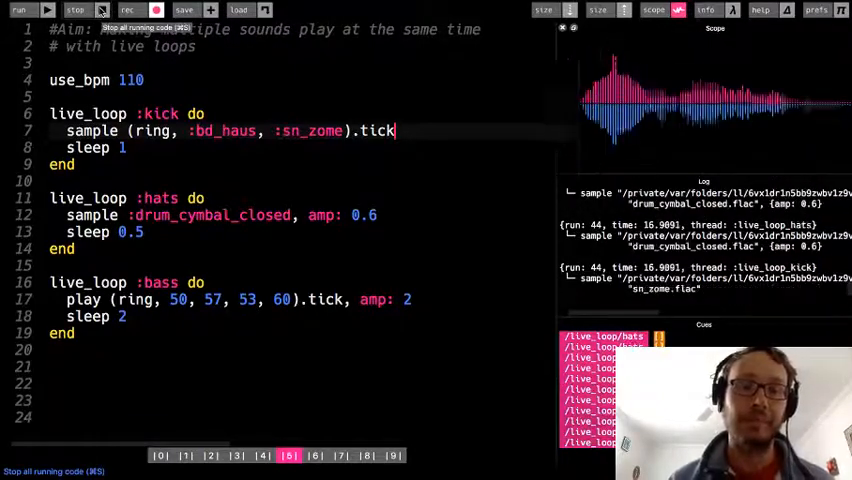
pyautogui.click(76, 10)
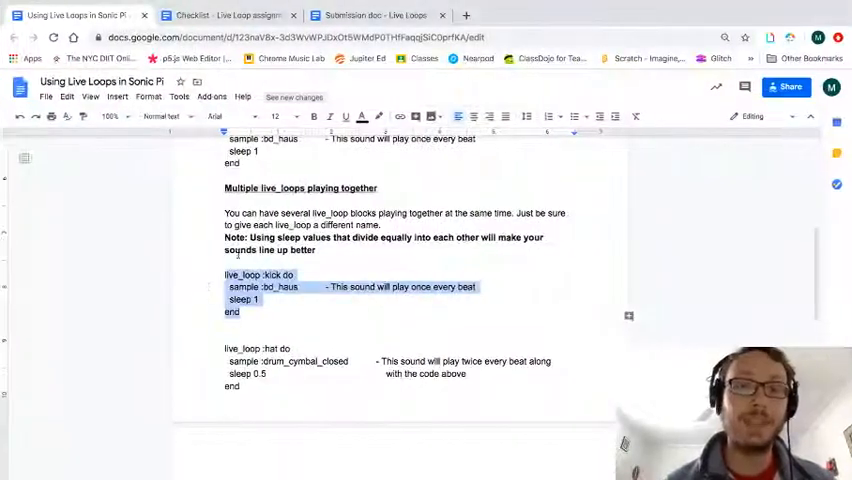
# Scroll the Using Live Loops guide to the use_synth :subpulse example, then switch to the Live Loop checklist
pyautogui.scroll(3)
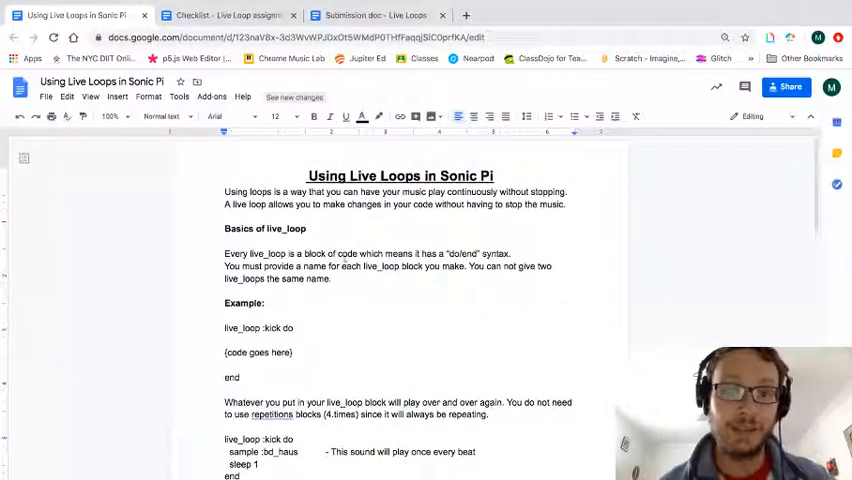
pyautogui.scroll(-3)
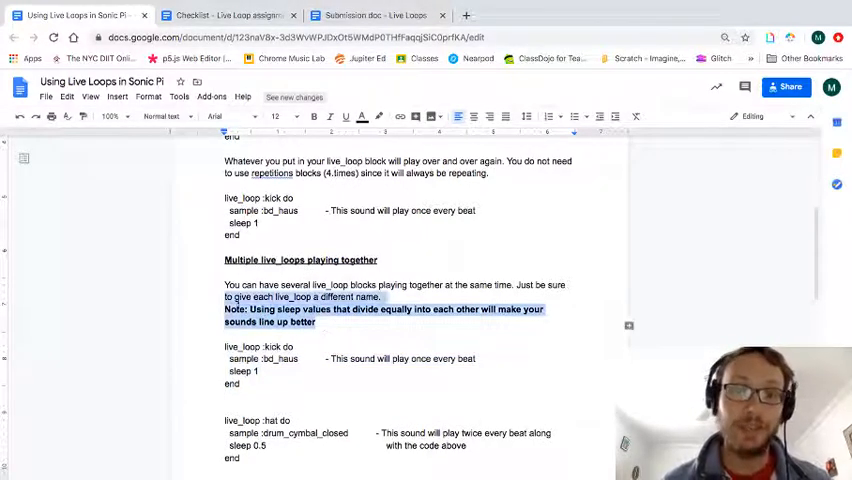
pyautogui.scroll(-3)
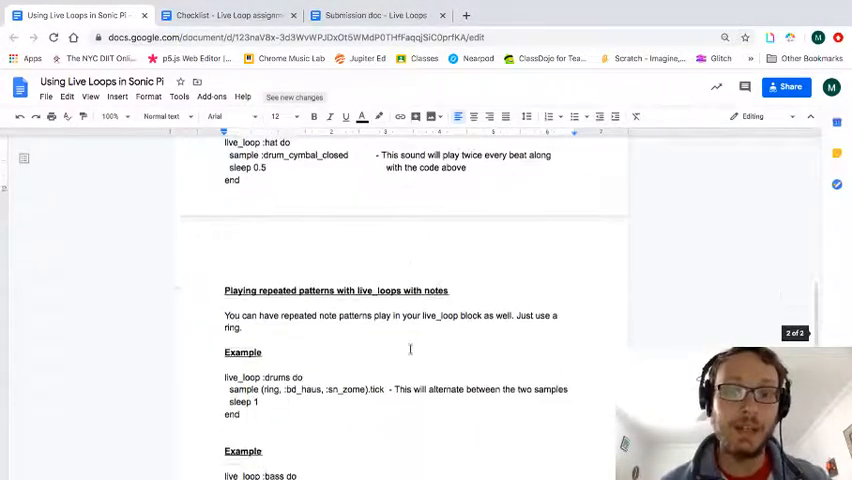
pyautogui.scroll(-3)
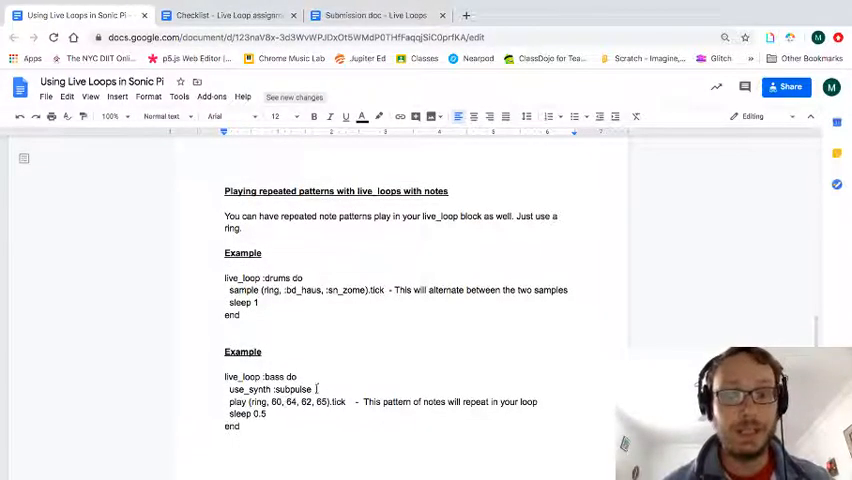
pyautogui.doubleClick(248, 388)
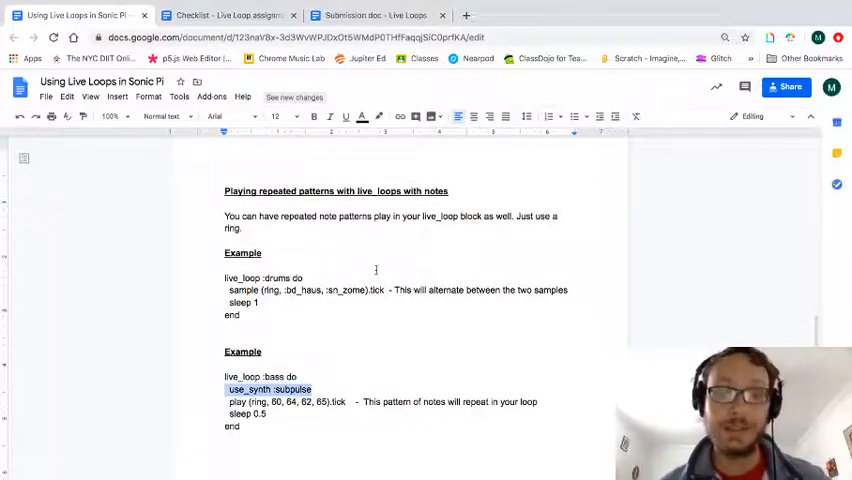
pyautogui.scroll(-3)
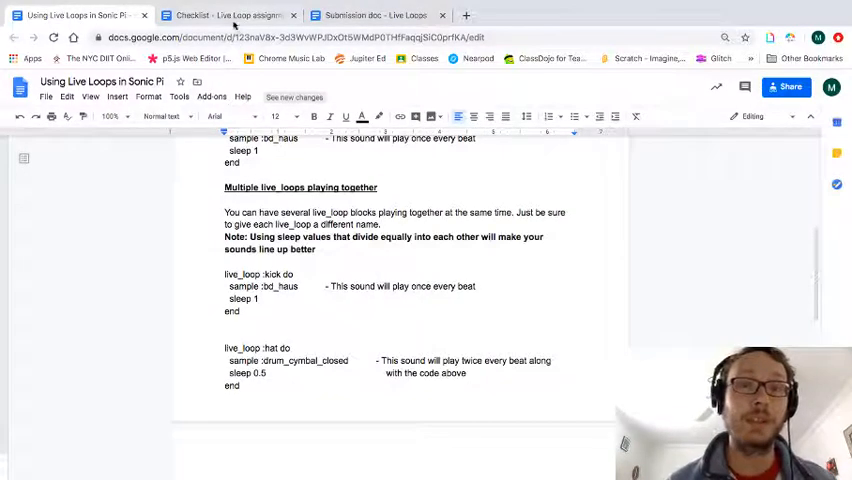
pyautogui.click(230, 16)
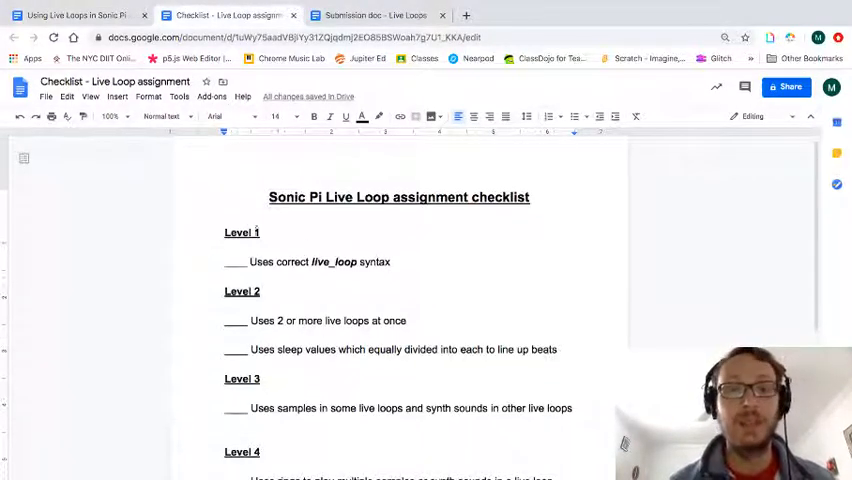
# Review the checklist through its Level 4 criteria and return to the Using Live Loops guide
pyautogui.scroll(-3)
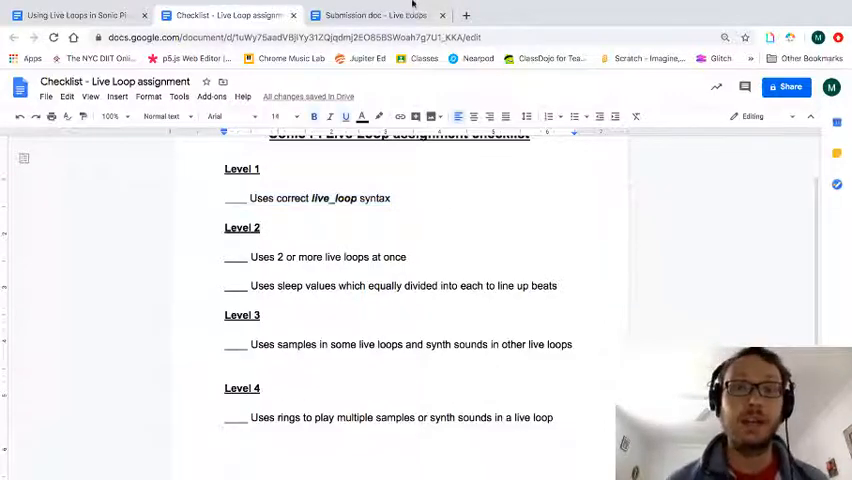
pyautogui.click(376, 16)
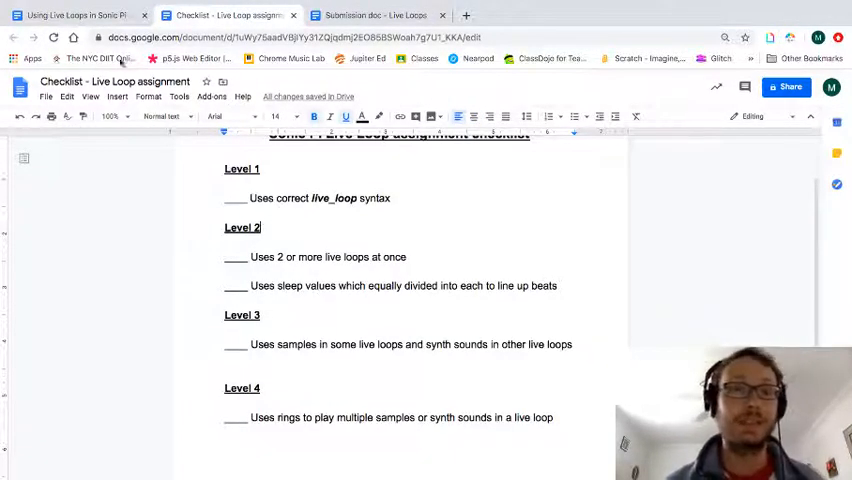
pyautogui.click(70, 16)
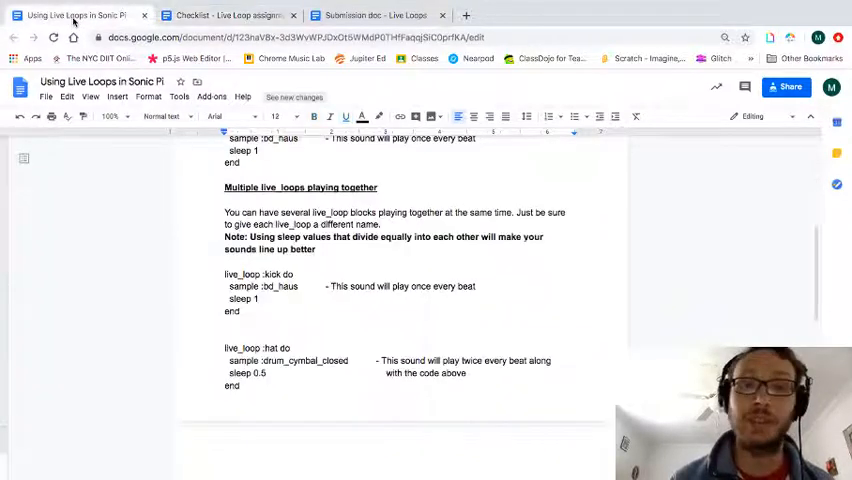